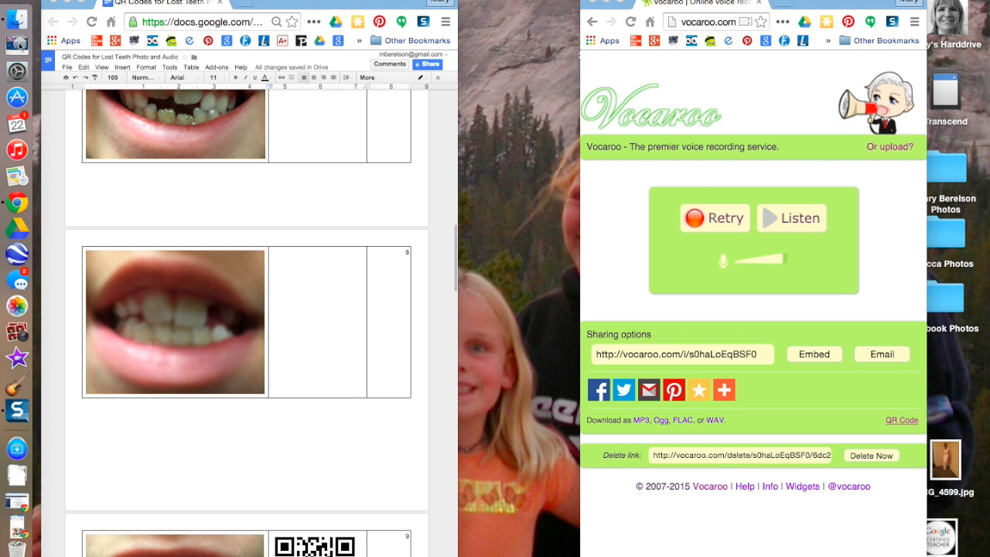
{"action": "mouse_move", "coordinate": [402, 276]}
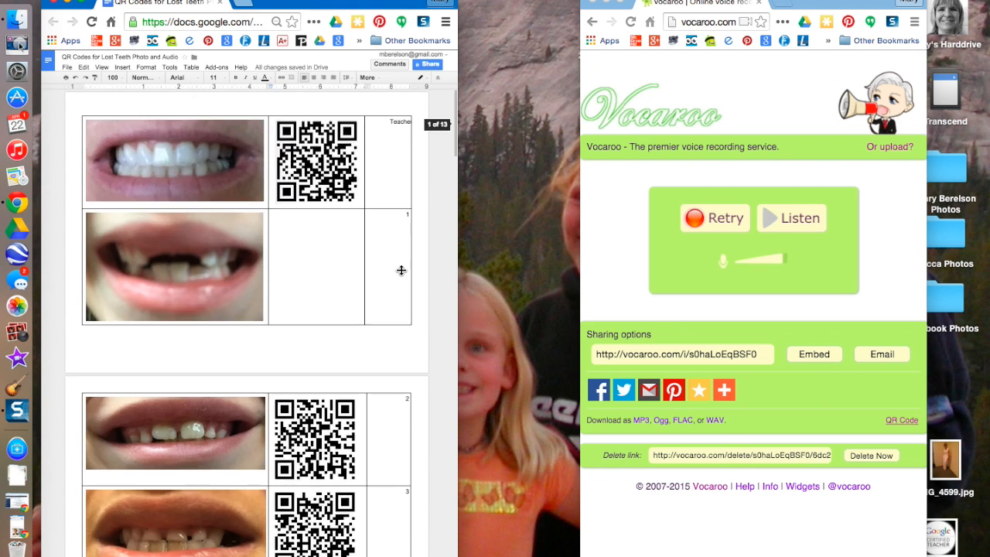
Record a new Vocaroo voice message with Retry, then stop the recording.
{"action": "scroll", "scroll_direction": "down", "scroll_amount": 3}
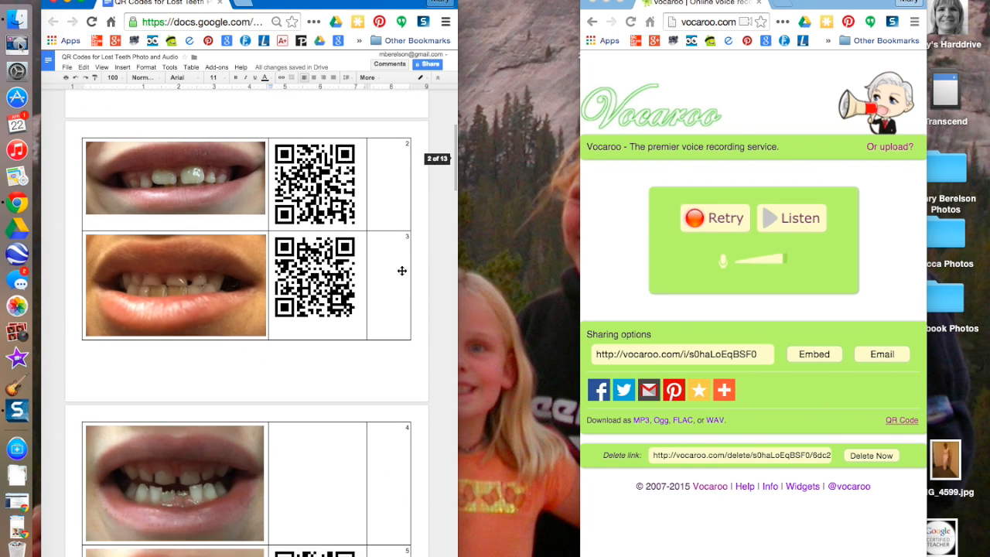
{"action": "scroll", "scroll_direction": "down", "scroll_amount": 3}
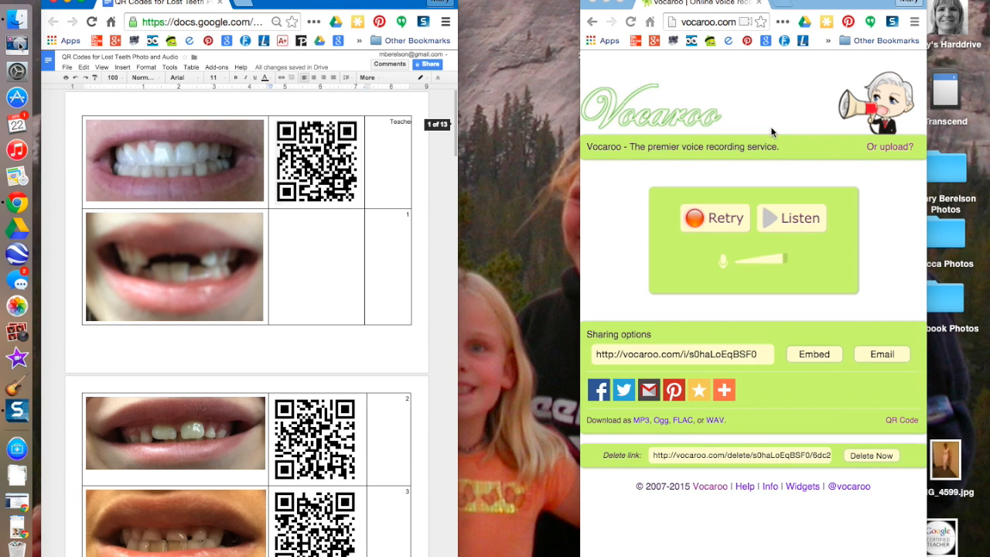
{"action": "mouse_move", "coordinate": [786, 88]}
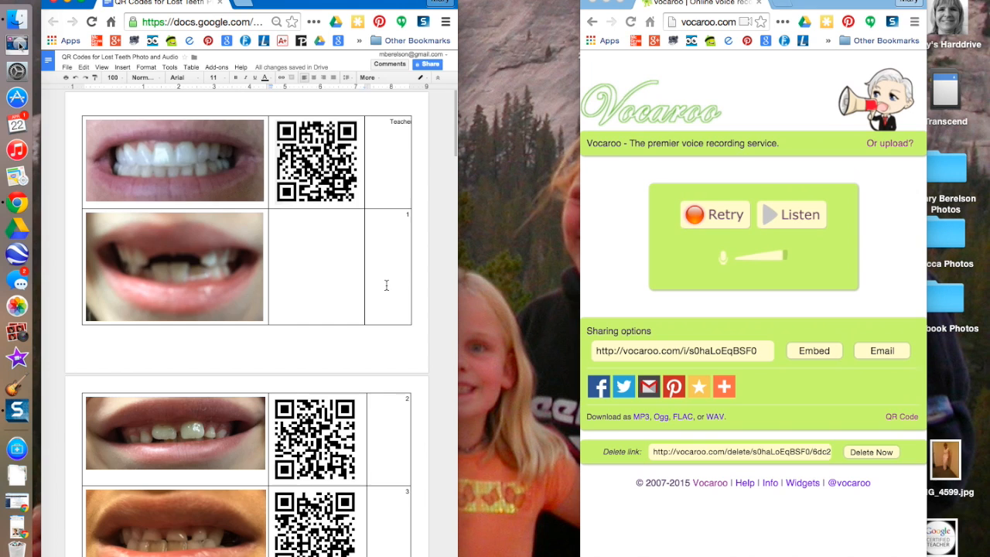
{"action": "scroll", "scroll_direction": "down", "scroll_amount": 3}
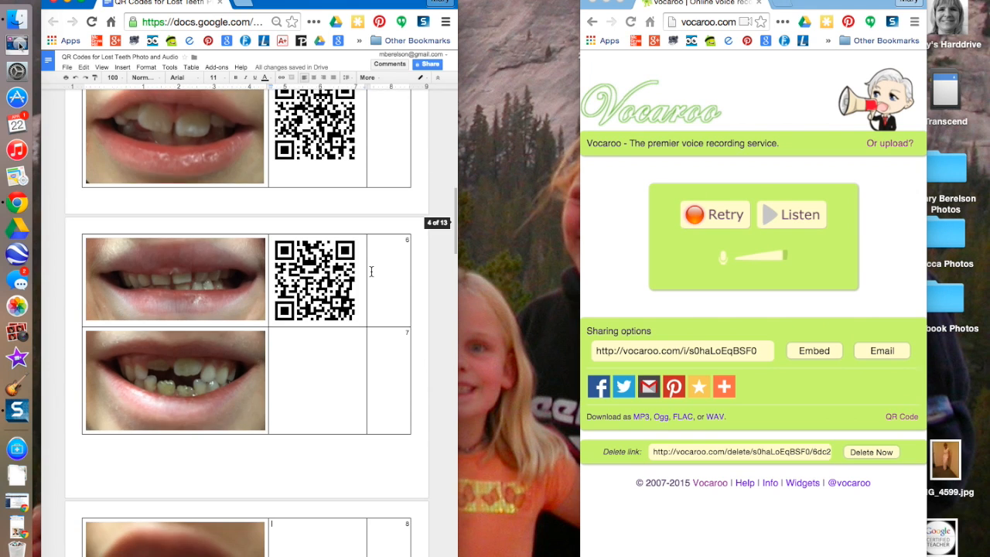
{"action": "scroll", "scroll_direction": "down", "scroll_amount": 3}
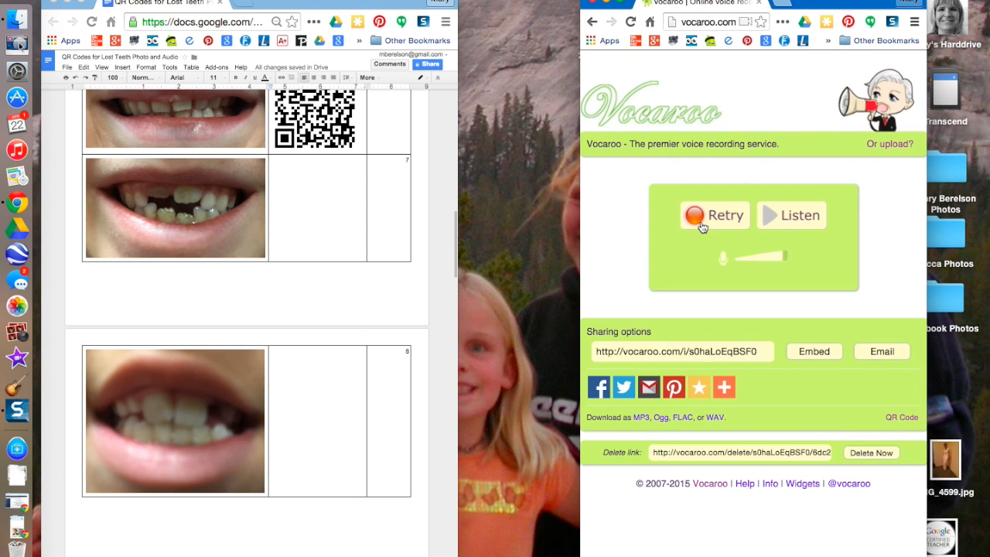
{"action": "mouse_move", "coordinate": [718, 217]}
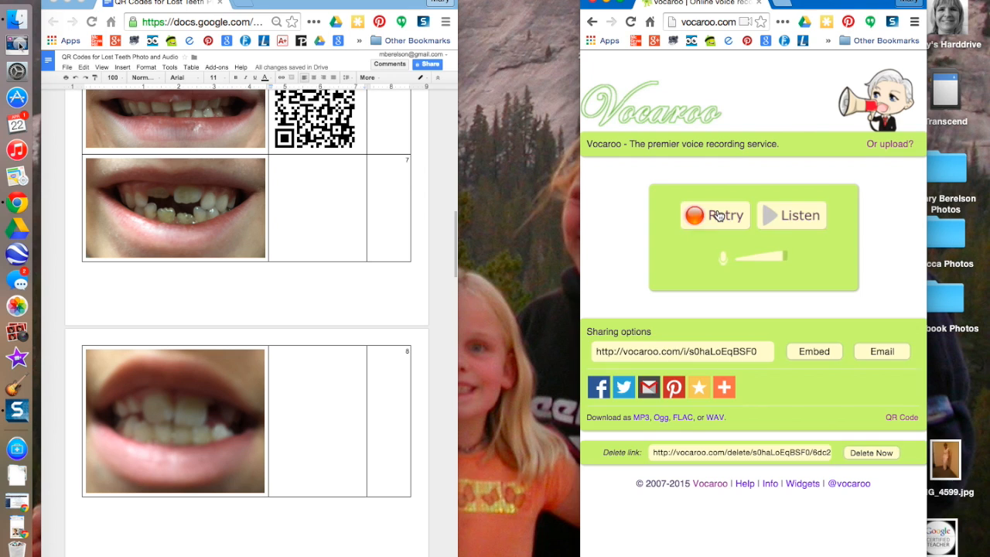
{"action": "left_click", "coordinate": [715, 215]}
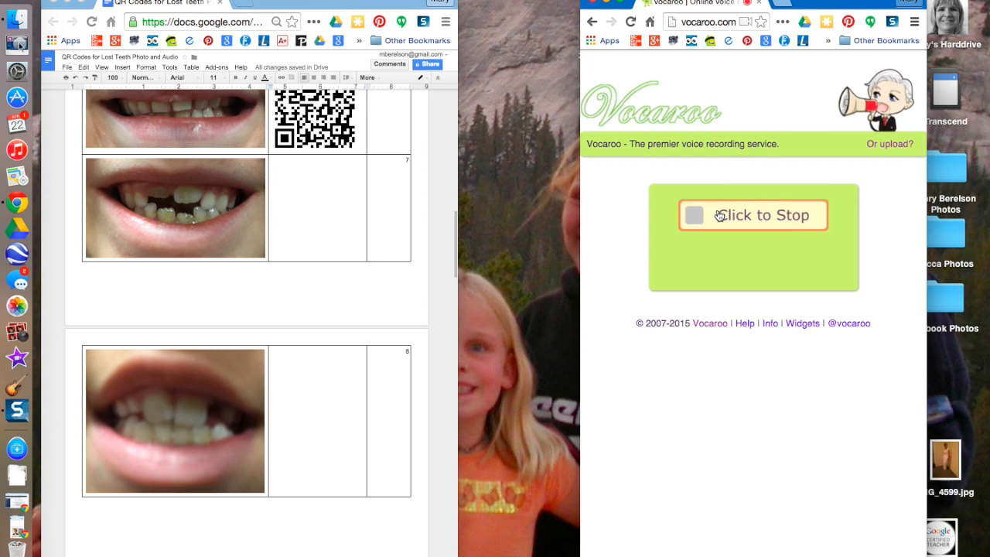
{"action": "left_click", "coordinate": [752, 215]}
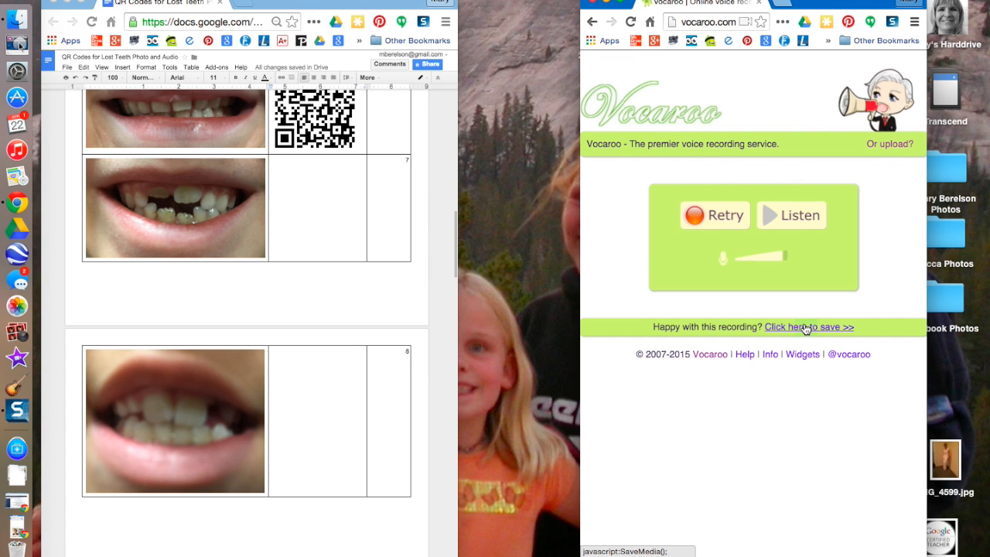
Save the new recording and bring up its QR code in a new tab.
{"action": "left_click", "coordinate": [807, 326]}
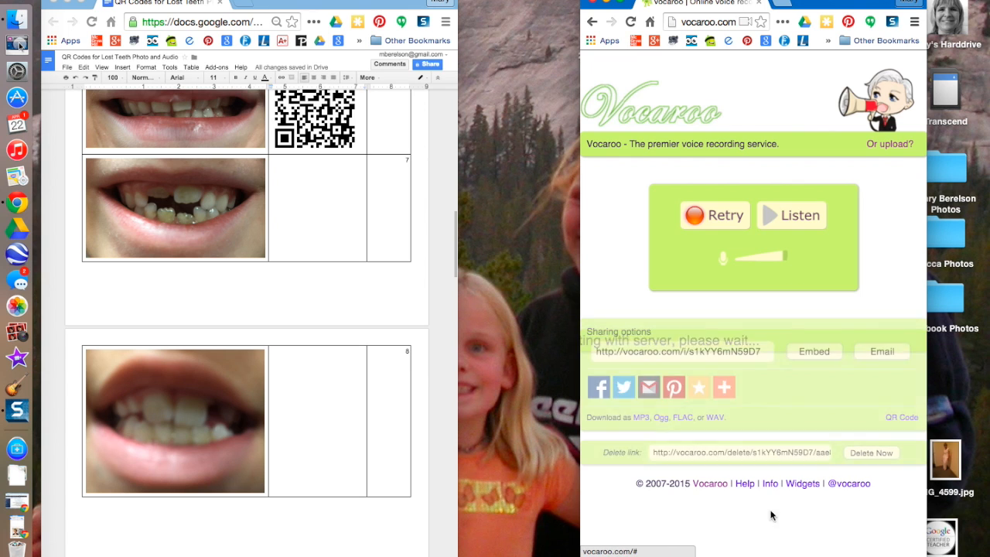
{"action": "left_click", "coordinate": [724, 387]}
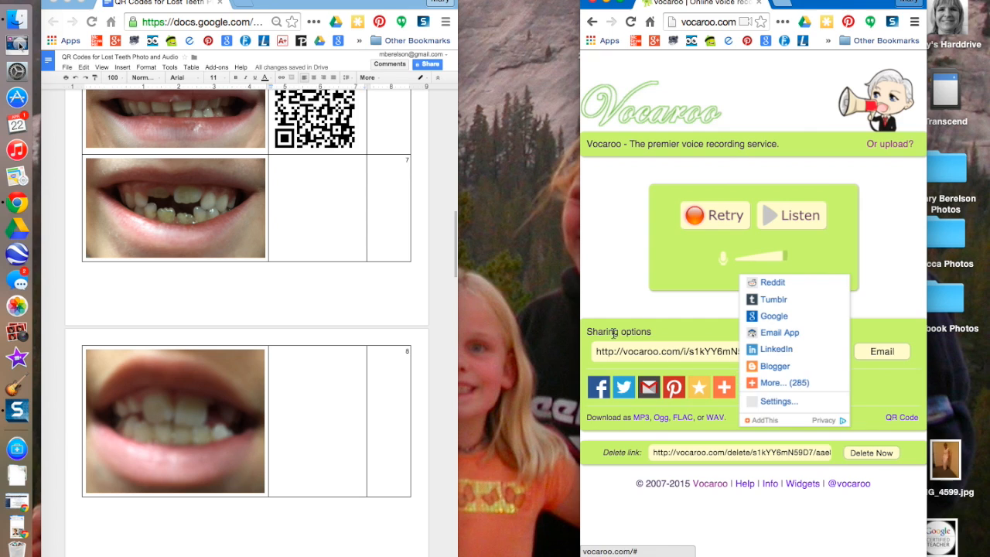
{"action": "left_click", "coordinate": [616, 335]}
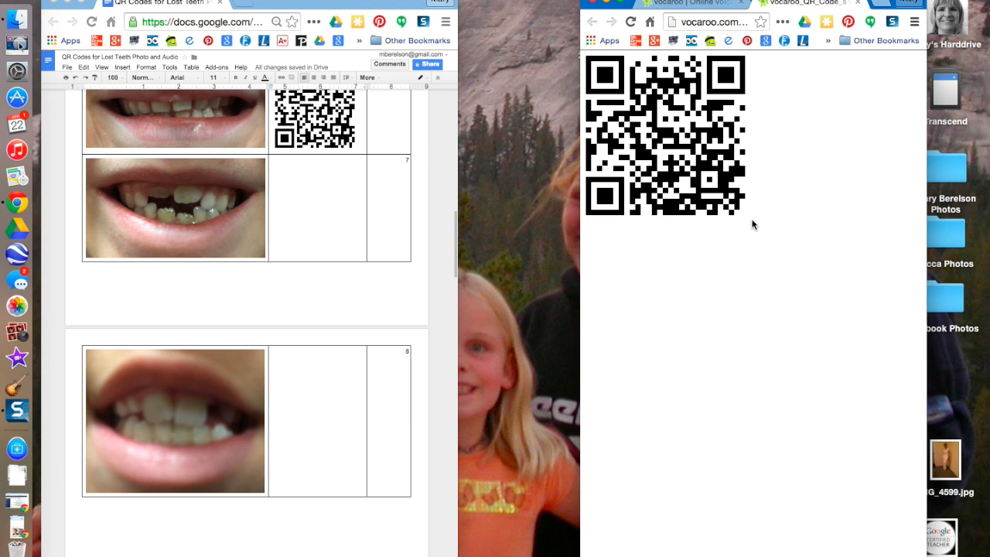
{"action": "mouse_move", "coordinate": [719, 217]}
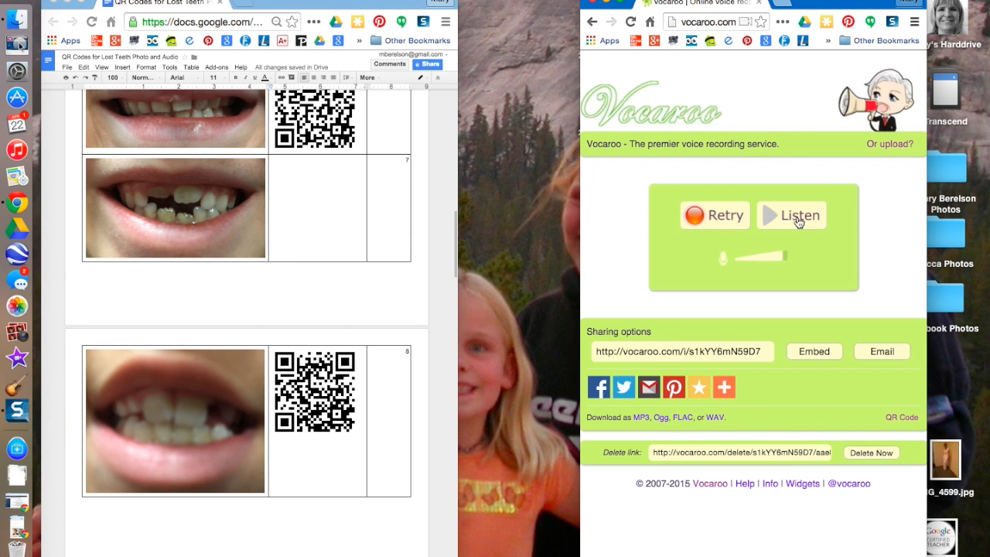
Listen back to the saved message, pause it, then record and stop another message.
{"action": "left_click", "coordinate": [791, 215]}
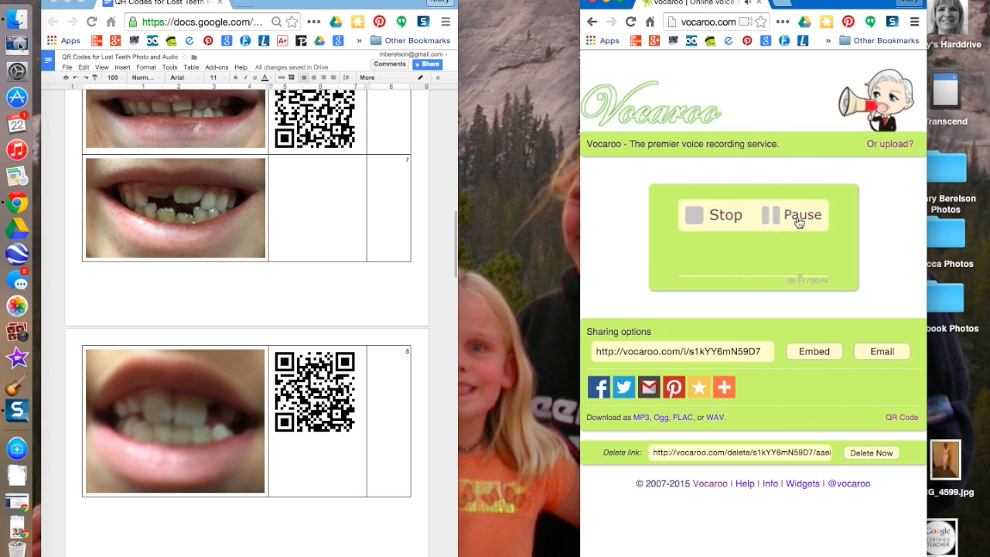
{"action": "left_click", "coordinate": [715, 215]}
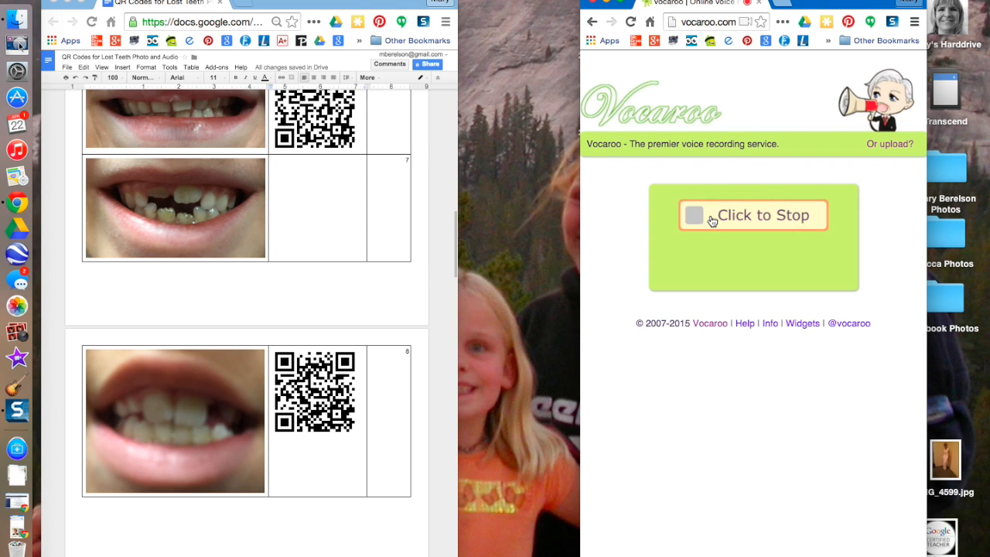
{"action": "left_click", "coordinate": [752, 215]}
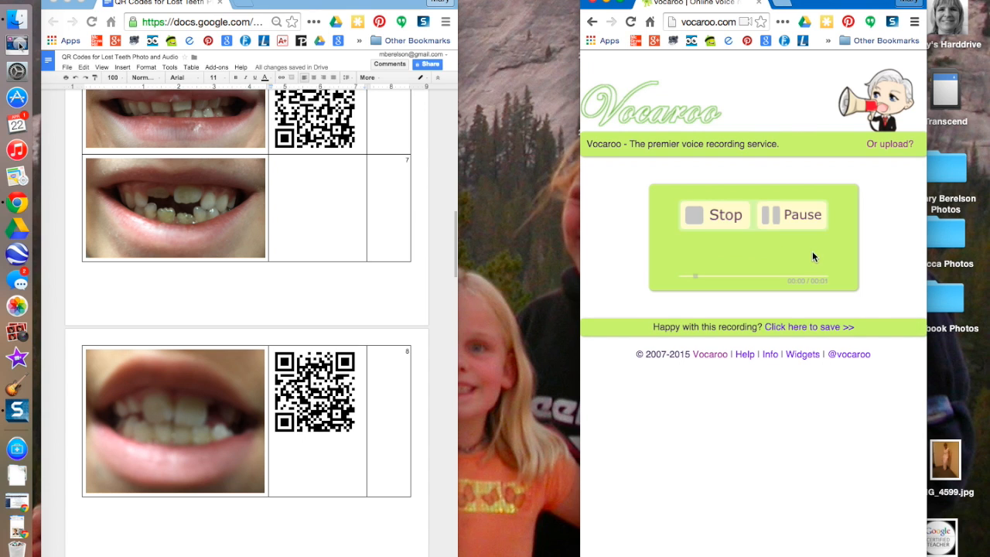
Save the latest recording, open its QR code and drag it beside the seventh smile photo.
{"action": "left_click", "coordinate": [809, 326]}
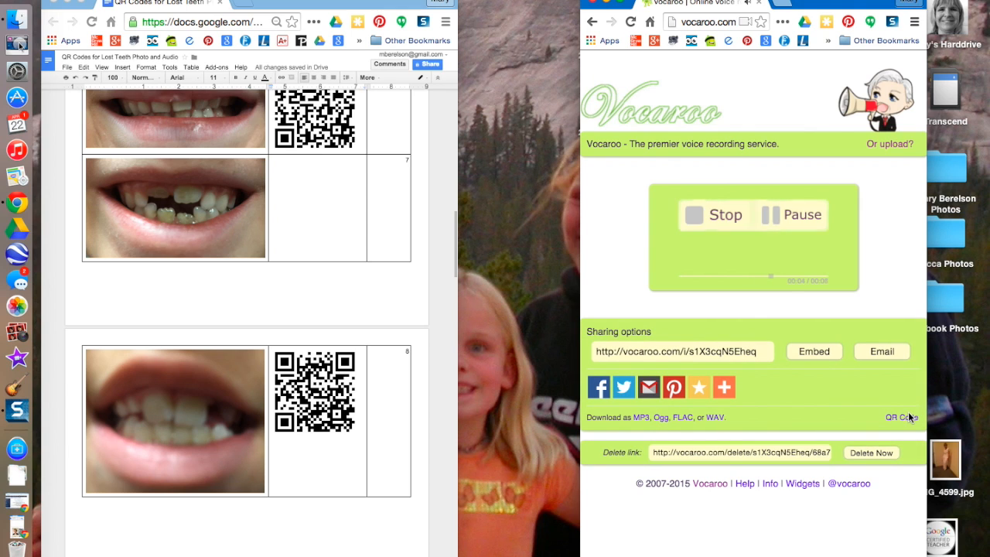
{"action": "left_click", "coordinate": [899, 418]}
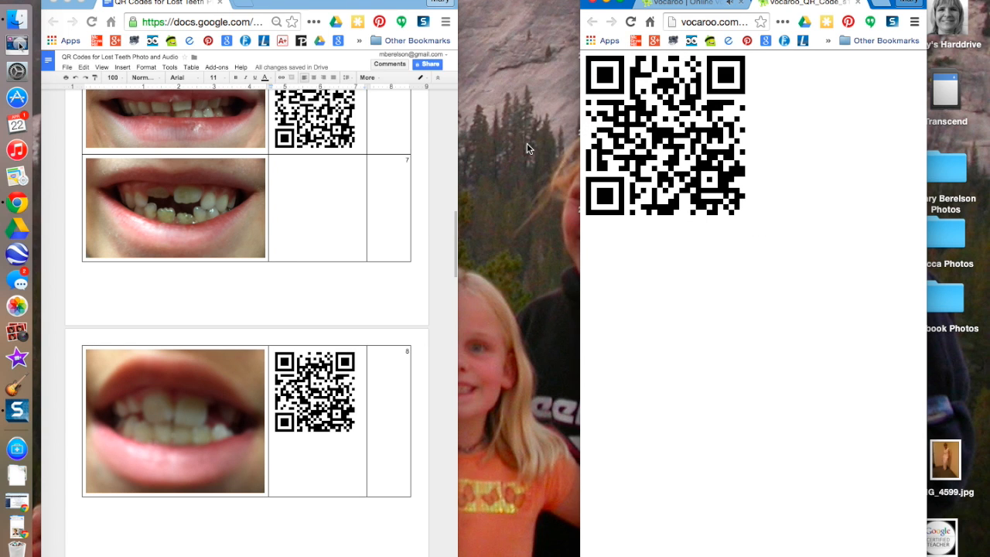
{"action": "left_click_drag", "start_coordinate": [523, 143], "coordinate": [339, 217]}
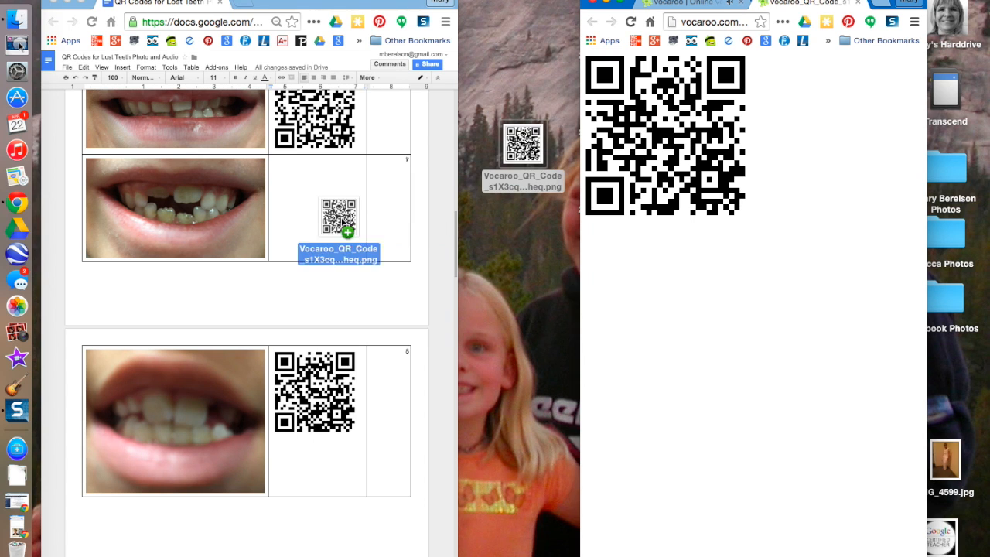
Scroll the document to check the QR code beside the seventh photo.
{"action": "scroll", "scroll_direction": "down", "scroll_amount": 3}
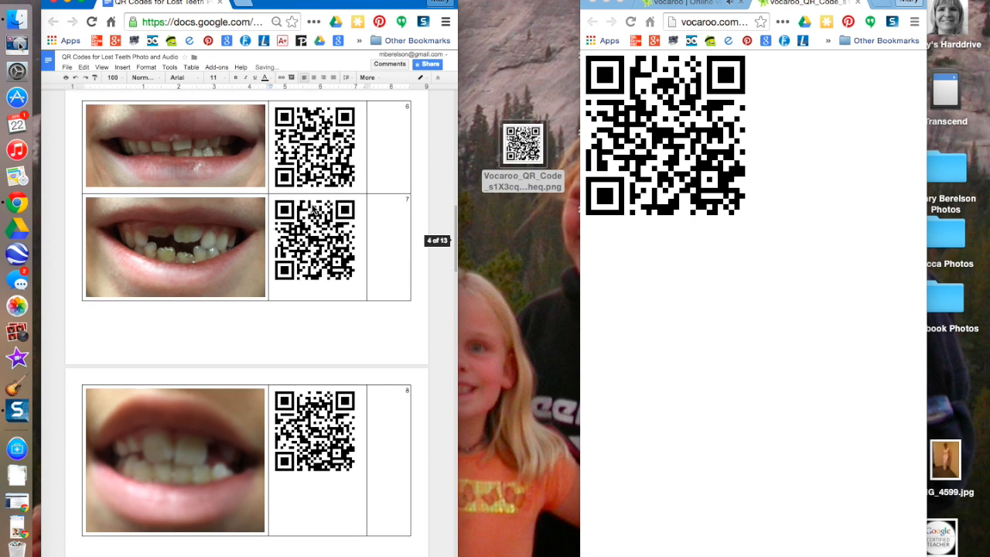
{"action": "scroll", "scroll_direction": "down", "scroll_amount": 3}
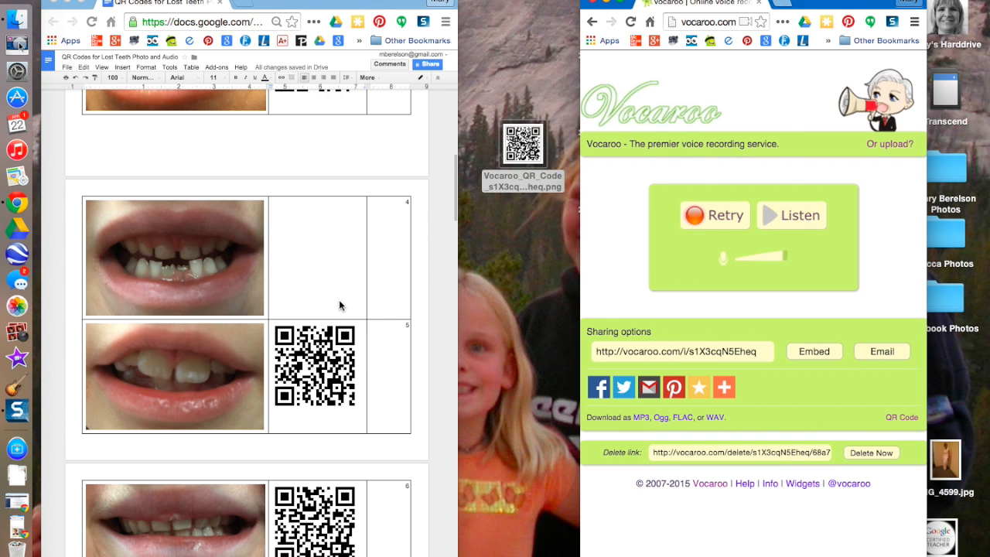
{"action": "scroll", "scroll_direction": "down", "scroll_amount": 3}
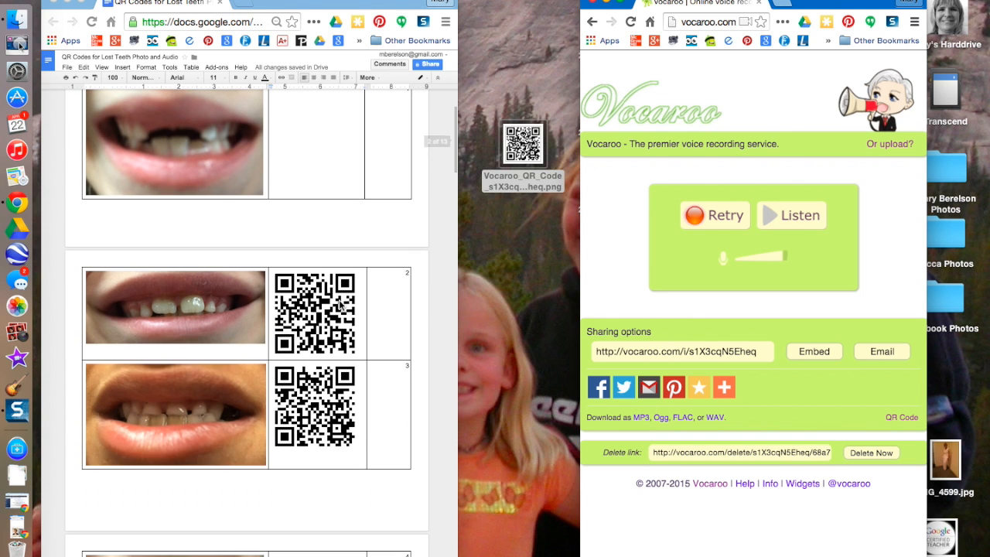
{"action": "scroll", "scroll_direction": "down", "scroll_amount": 3}
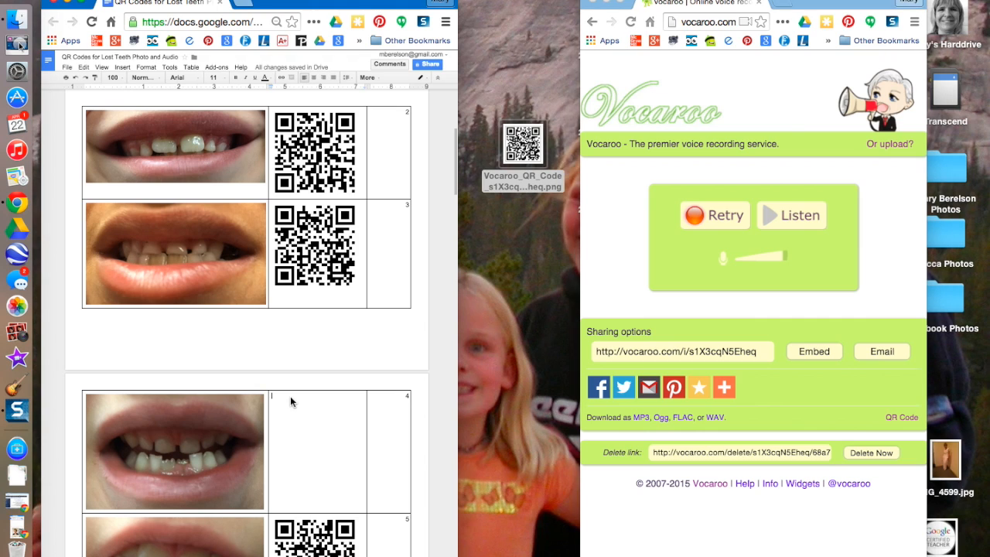